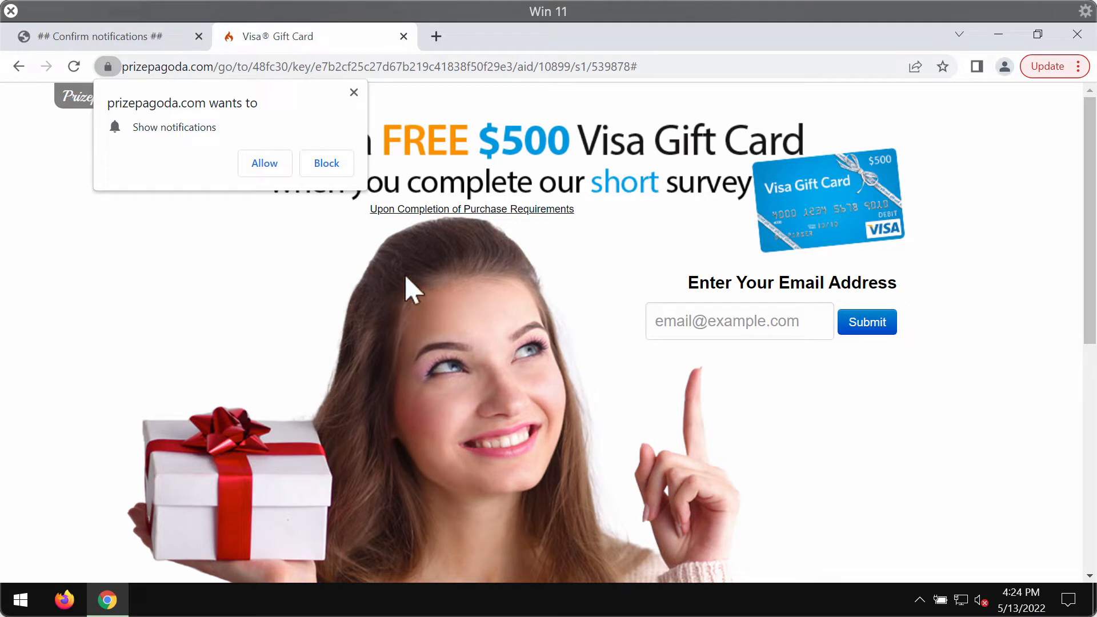
{"action": "mouse_move", "coordinate": [356, 157]}
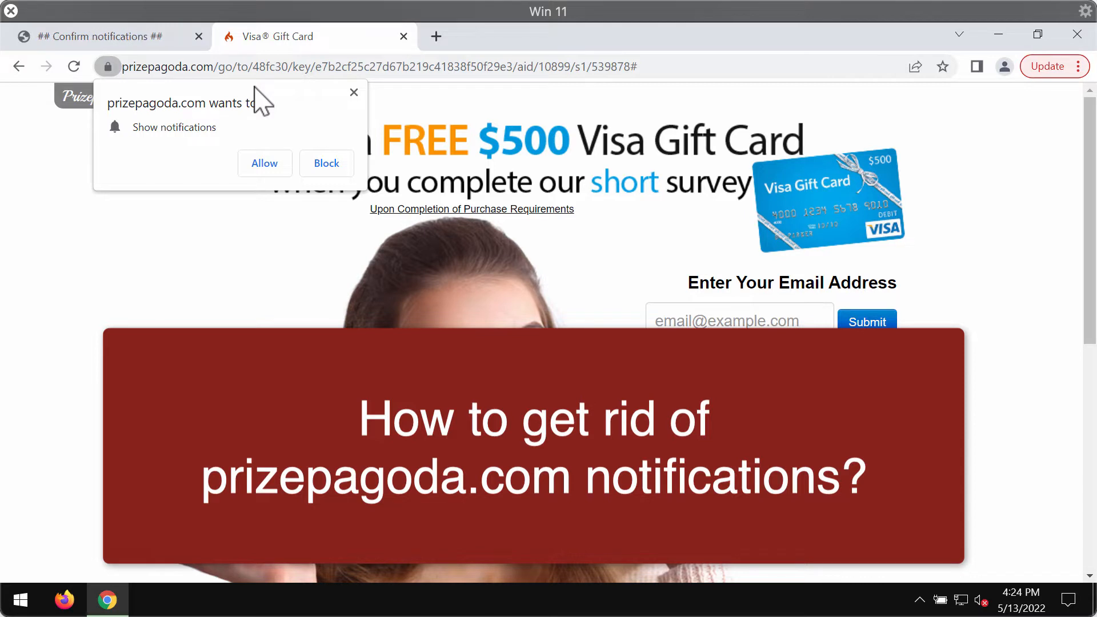
{"action": "mouse_move", "coordinate": [749, 287]}
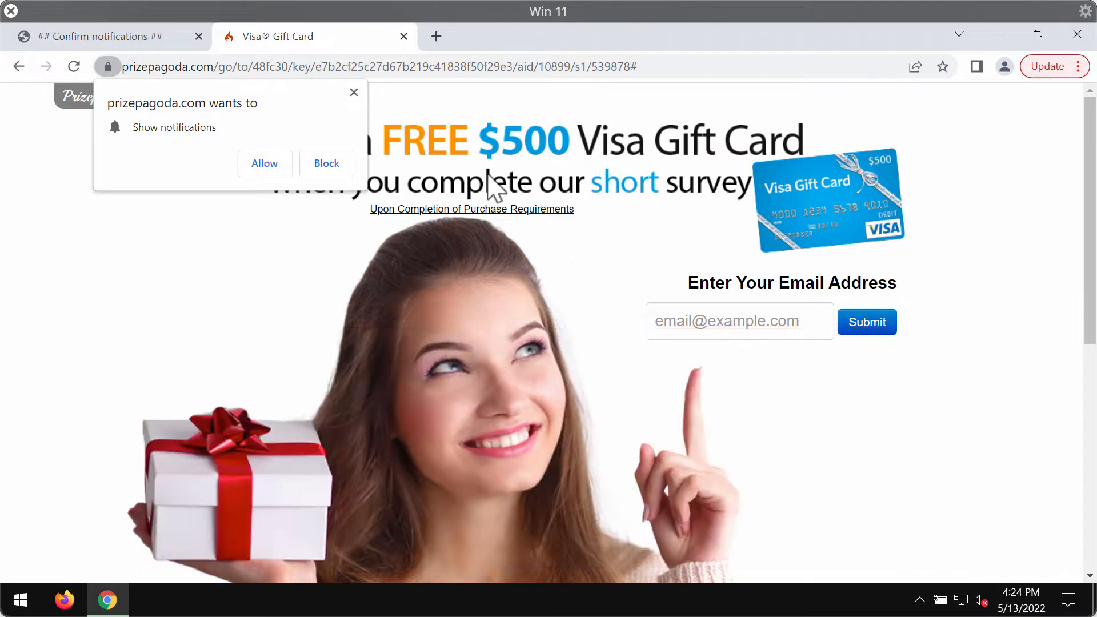
{"action": "mouse_move", "coordinate": [518, 168]}
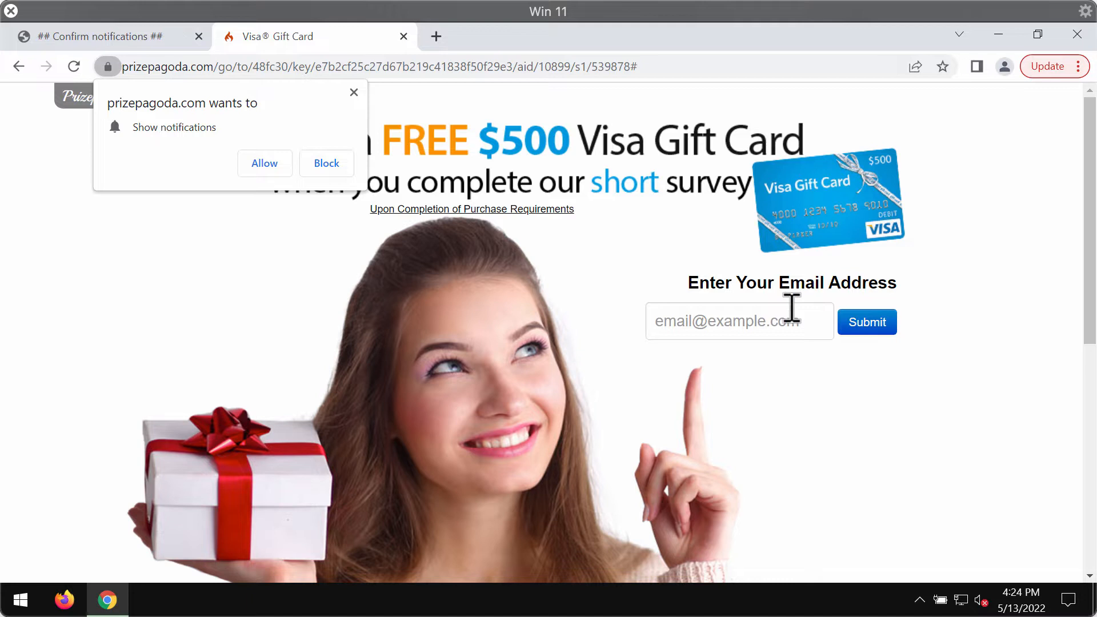
- Dismiss the prizepagoda.com 'Show notifications' prompt on the Visa gift card page
{"action": "left_click", "coordinate": [866, 322]}
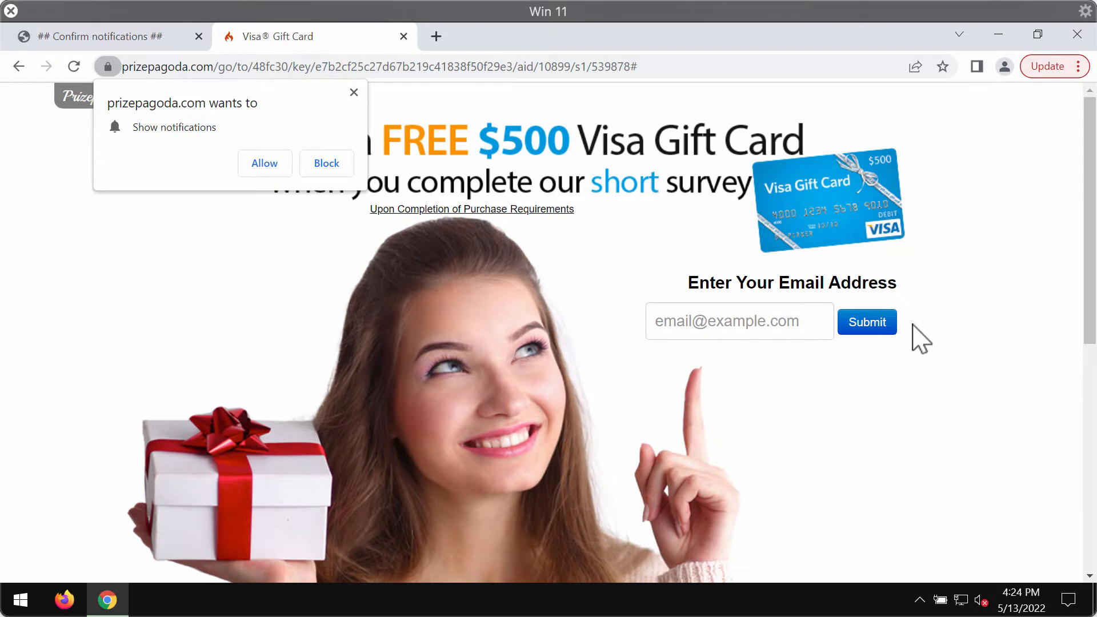
{"action": "mouse_move", "coordinate": [770, 315]}
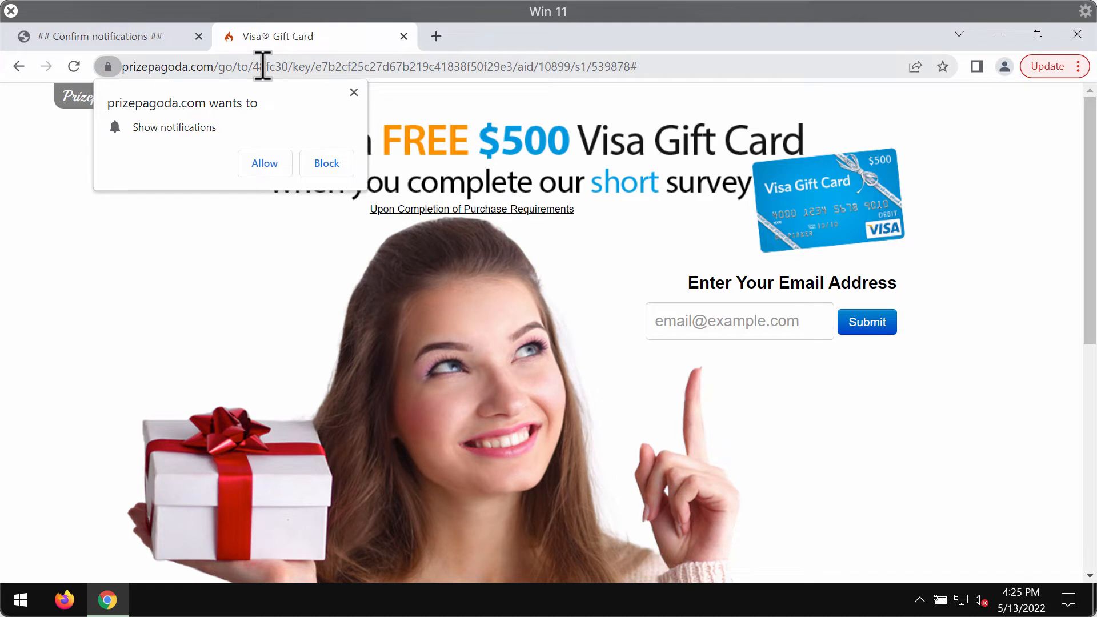
{"action": "mouse_move", "coordinate": [476, 97]}
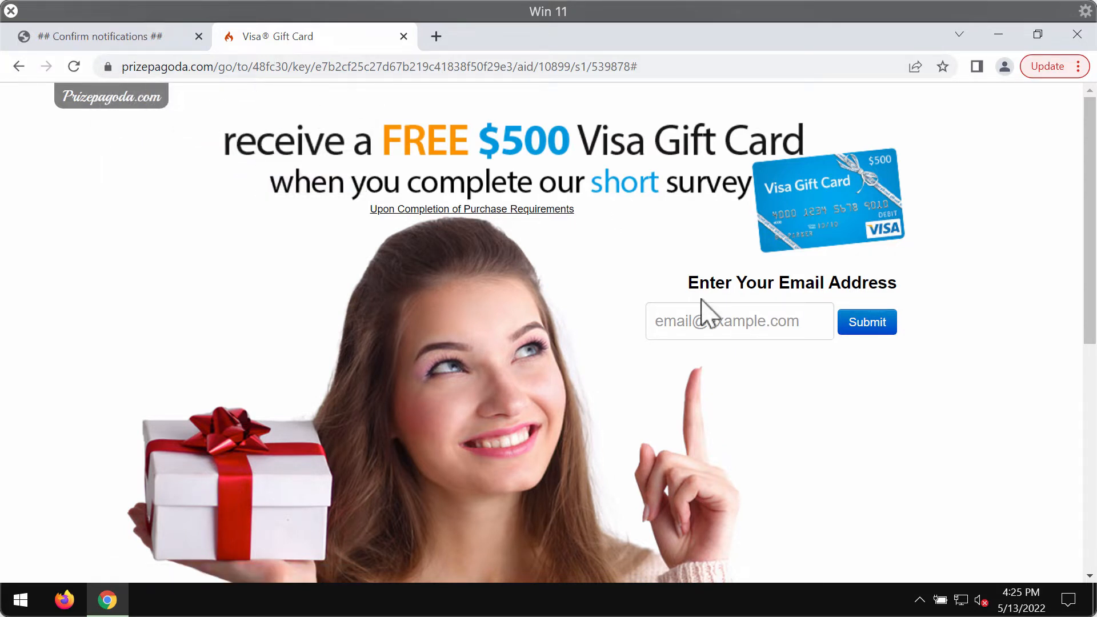
{"action": "mouse_move", "coordinate": [595, 474]}
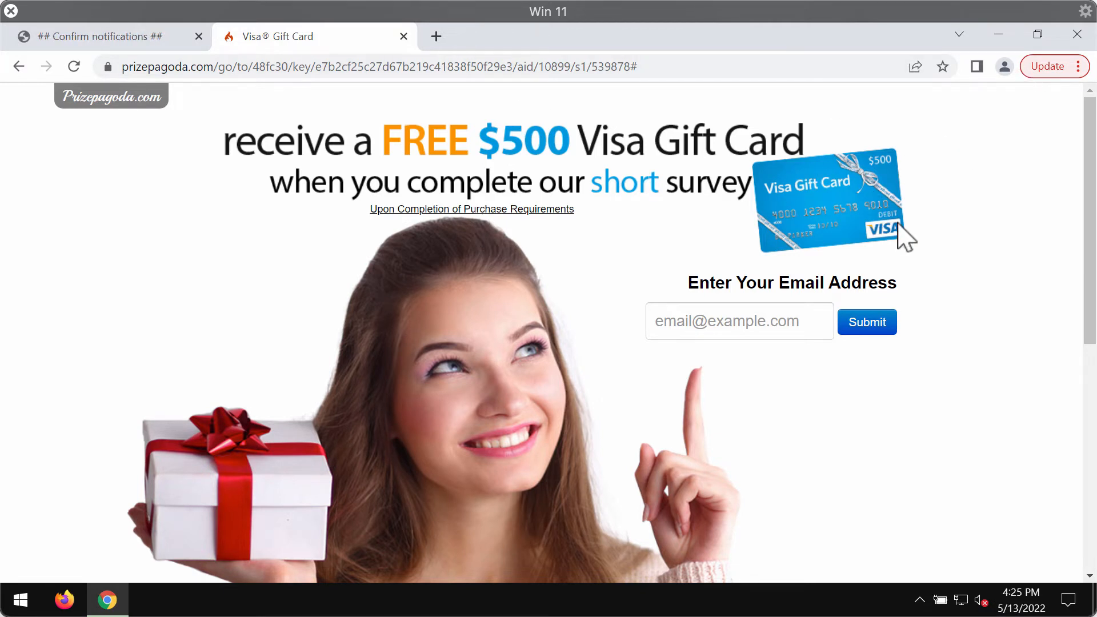
{"action": "left_click", "coordinate": [1079, 66]}
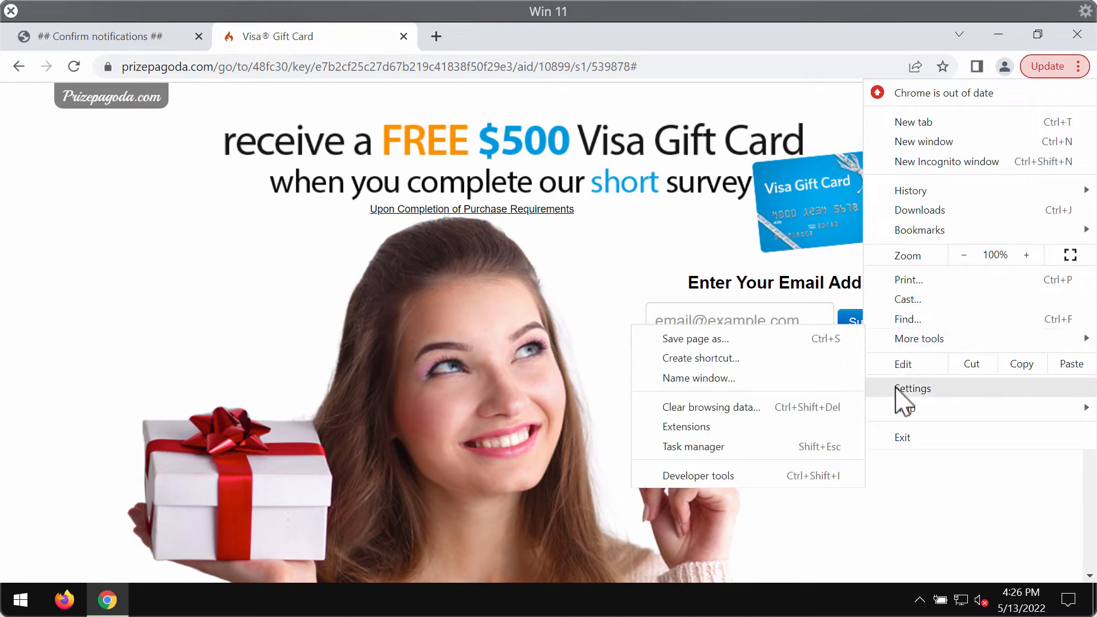
- Open Chrome settings to reach Site settings > Notifications, where prizepagoda.com is allowed
{"action": "left_click", "coordinate": [911, 389]}
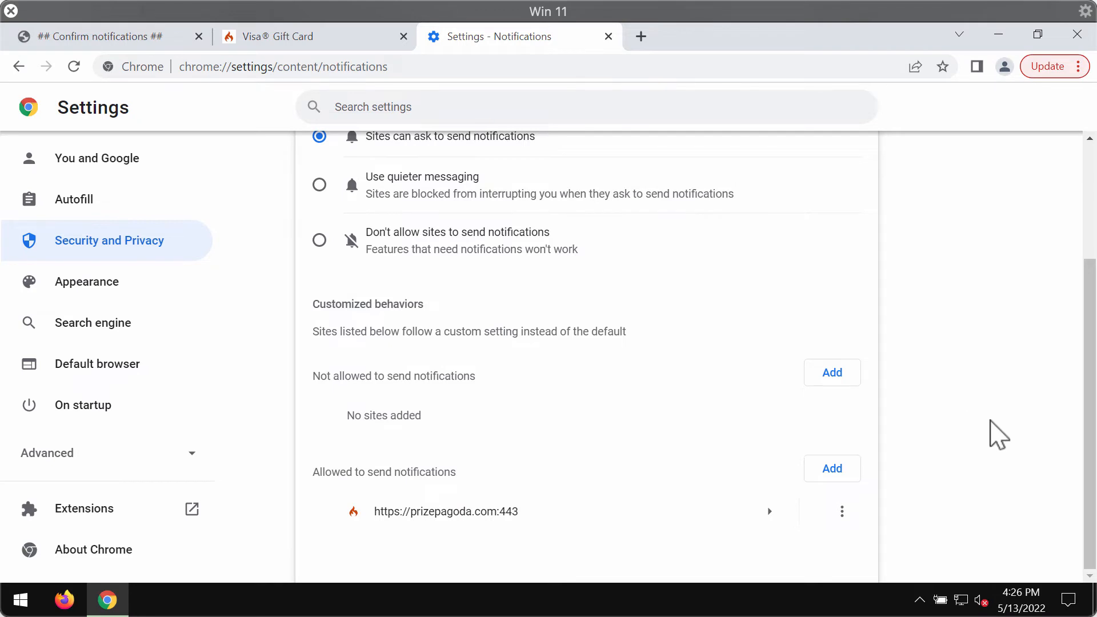
{"action": "mouse_move", "coordinate": [819, 549]}
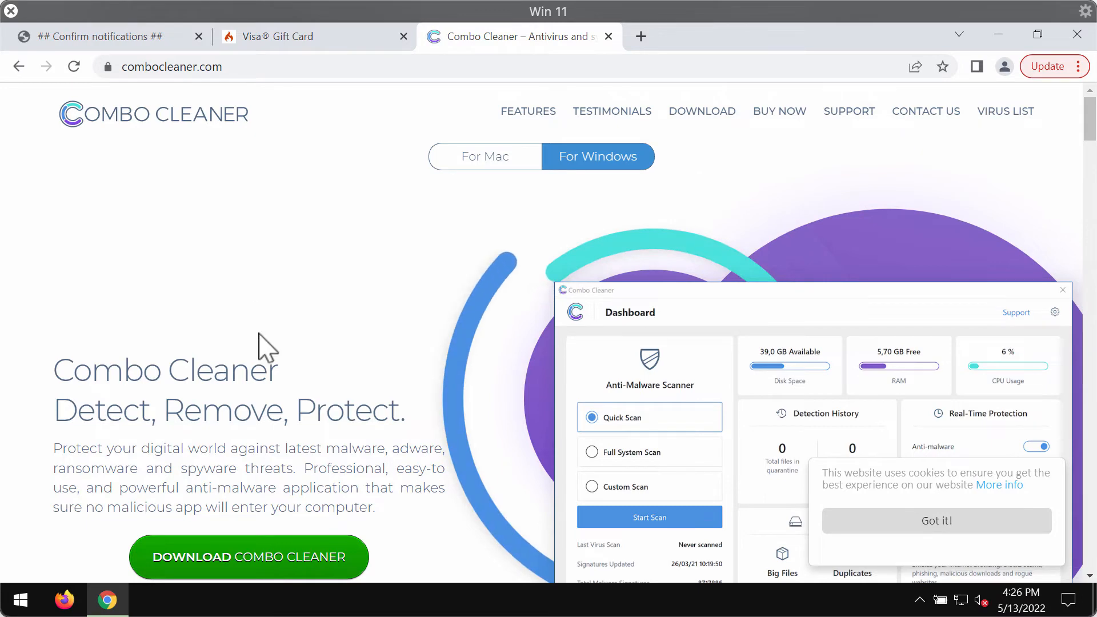
- Scroll down the combocleaner.com page before switching to the desktop
{"action": "scroll", "scroll_direction": "down", "scroll_amount": 3}
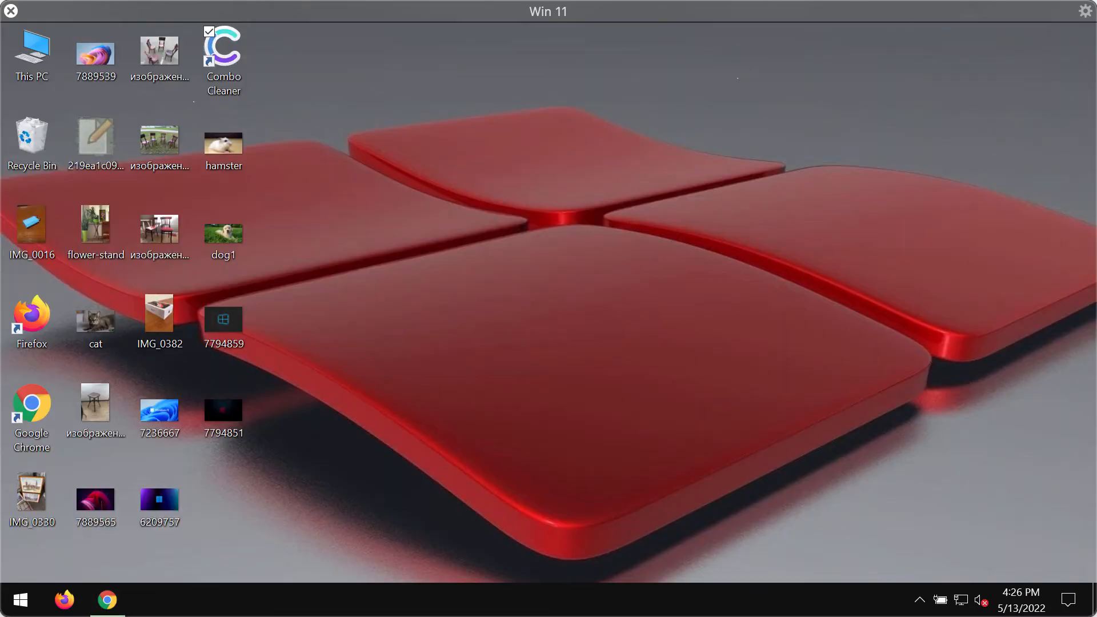
- Launch Combo Cleaner from the desktop and start a Quick Scan
{"action": "double_click", "coordinate": [222, 49]}
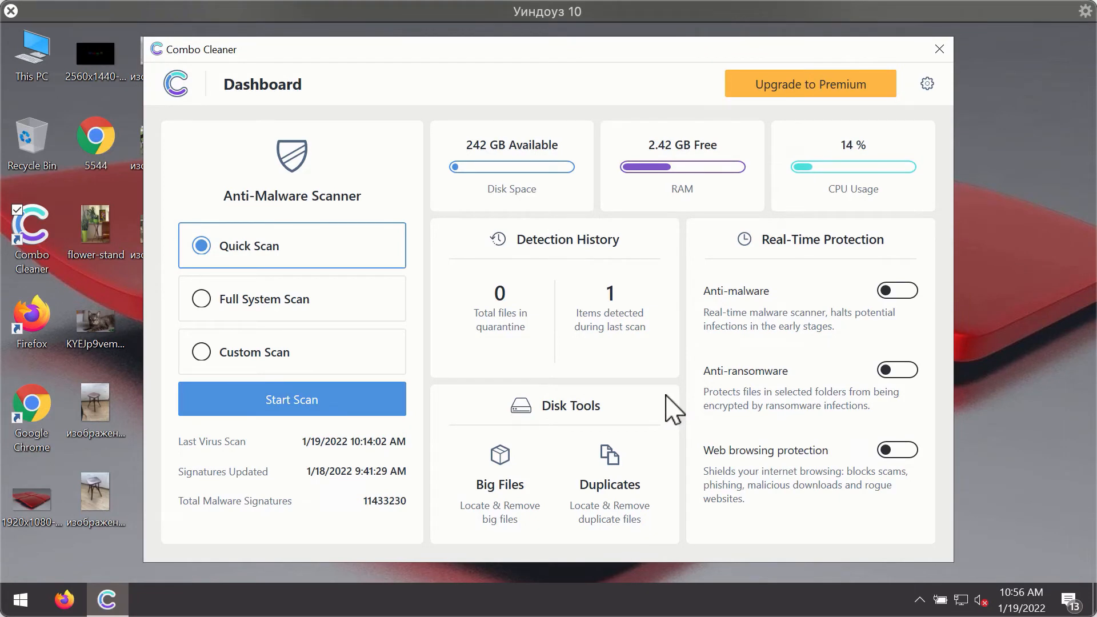
{"action": "mouse_move", "coordinate": [720, 175]}
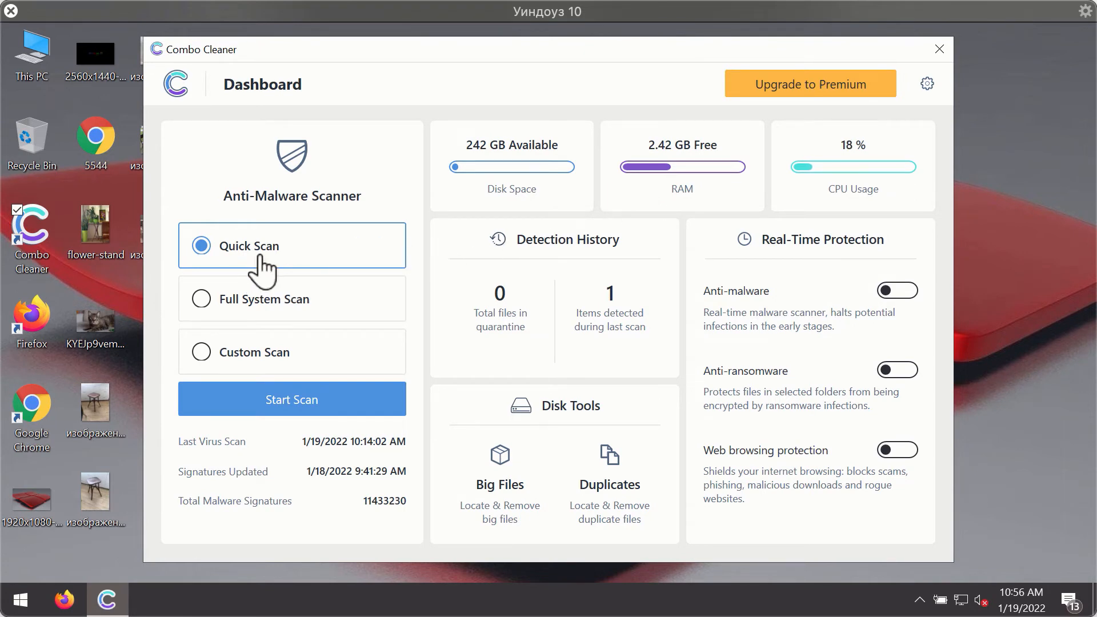
{"action": "mouse_move", "coordinate": [342, 420]}
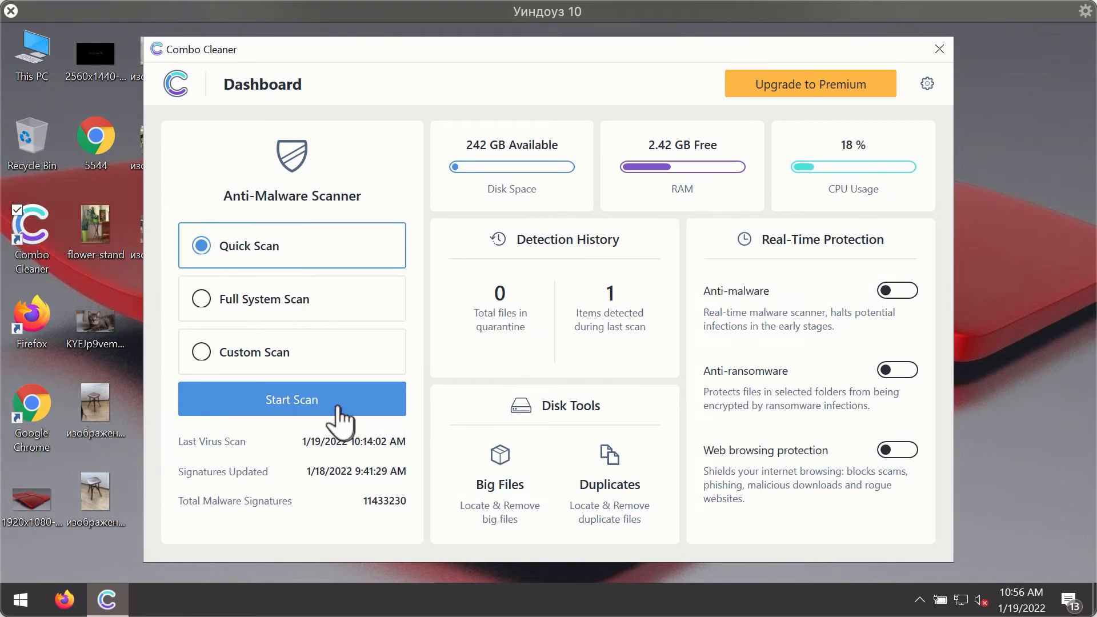
{"action": "left_click", "coordinate": [291, 400]}
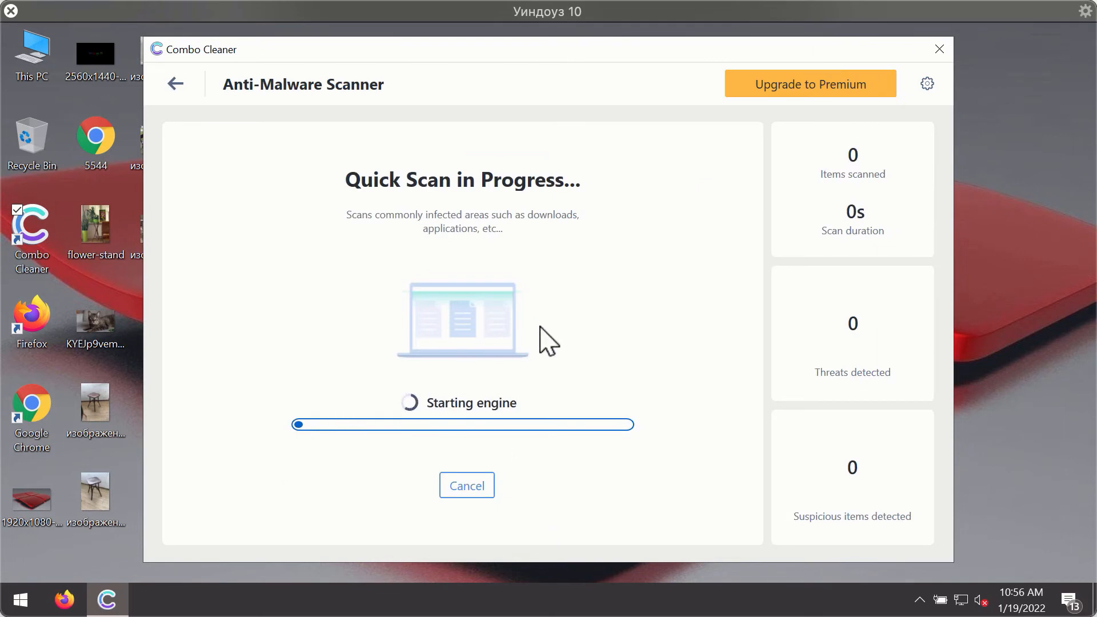
{"action": "mouse_move", "coordinate": [544, 340]}
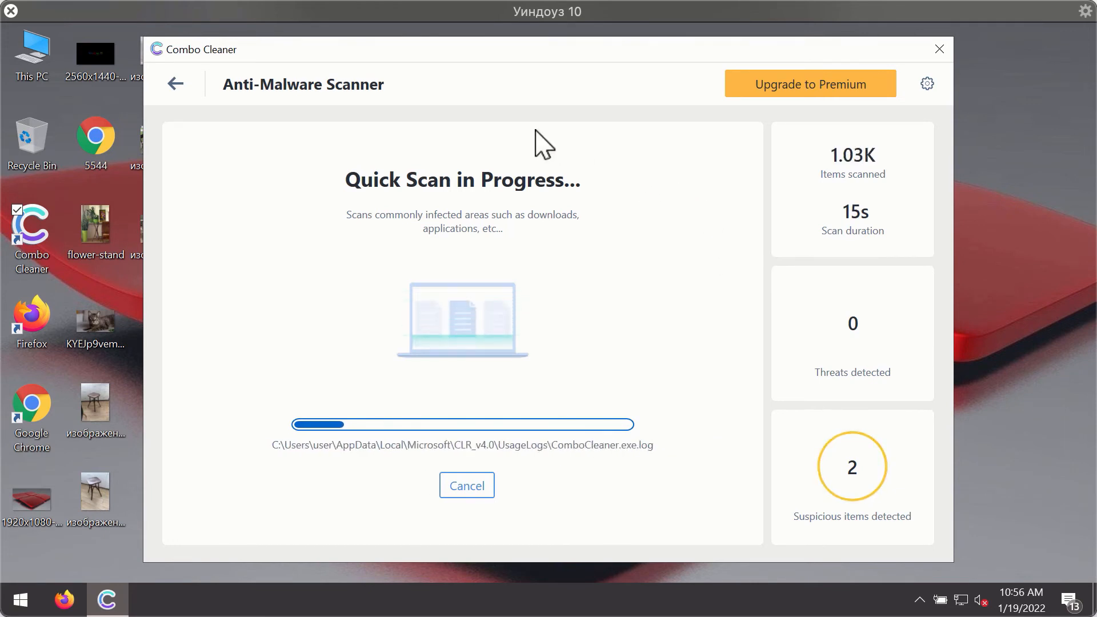
{"action": "mouse_move", "coordinate": [626, 75]}
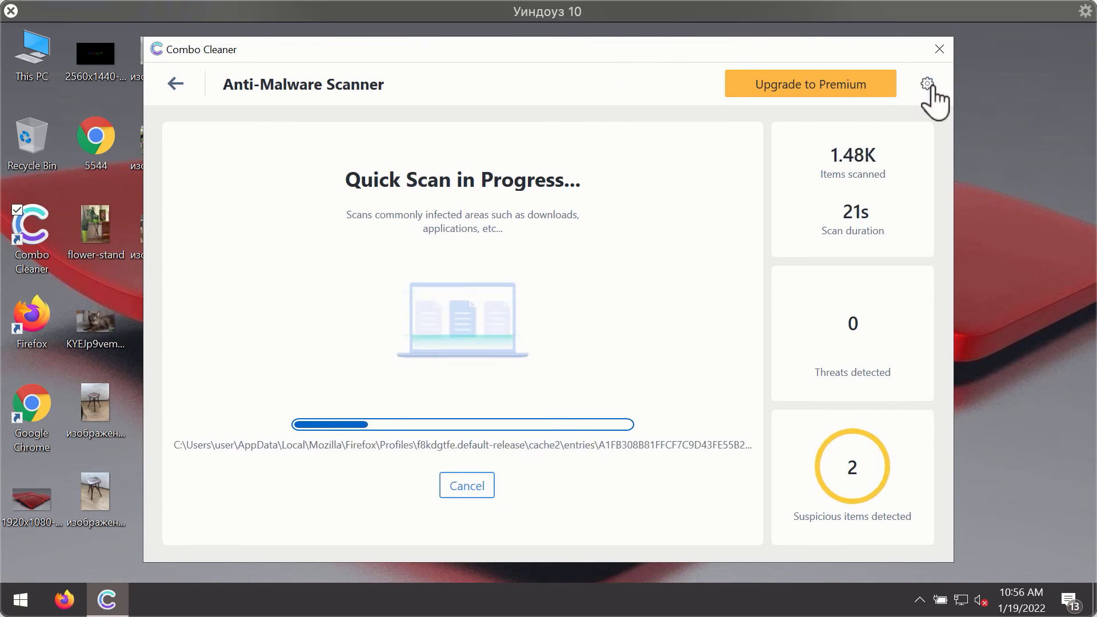
- View Combo Cleaner's Anti-Ransomware settings, then return to the dashboard during the scan
{"action": "left_click", "coordinate": [927, 83]}
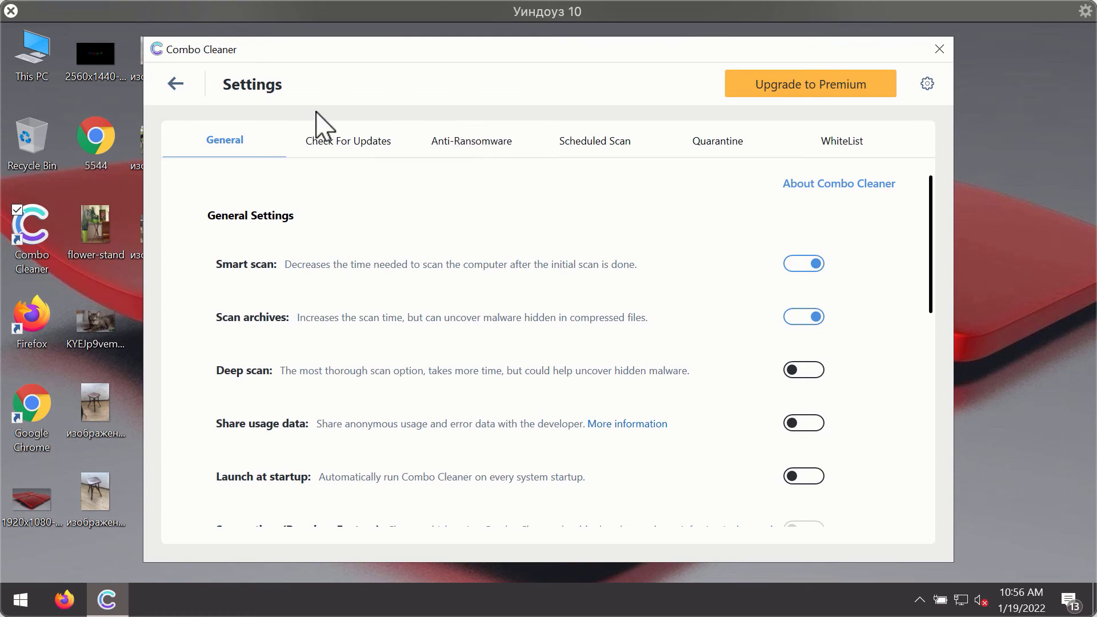
{"action": "left_click", "coordinate": [471, 140]}
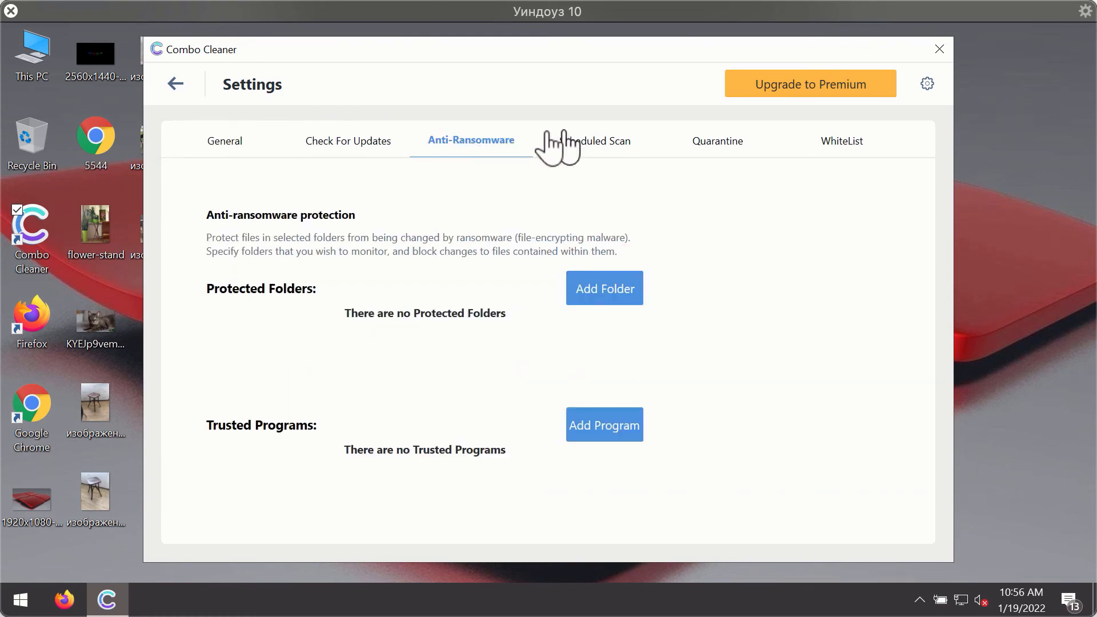
{"action": "mouse_move", "coordinate": [471, 152]}
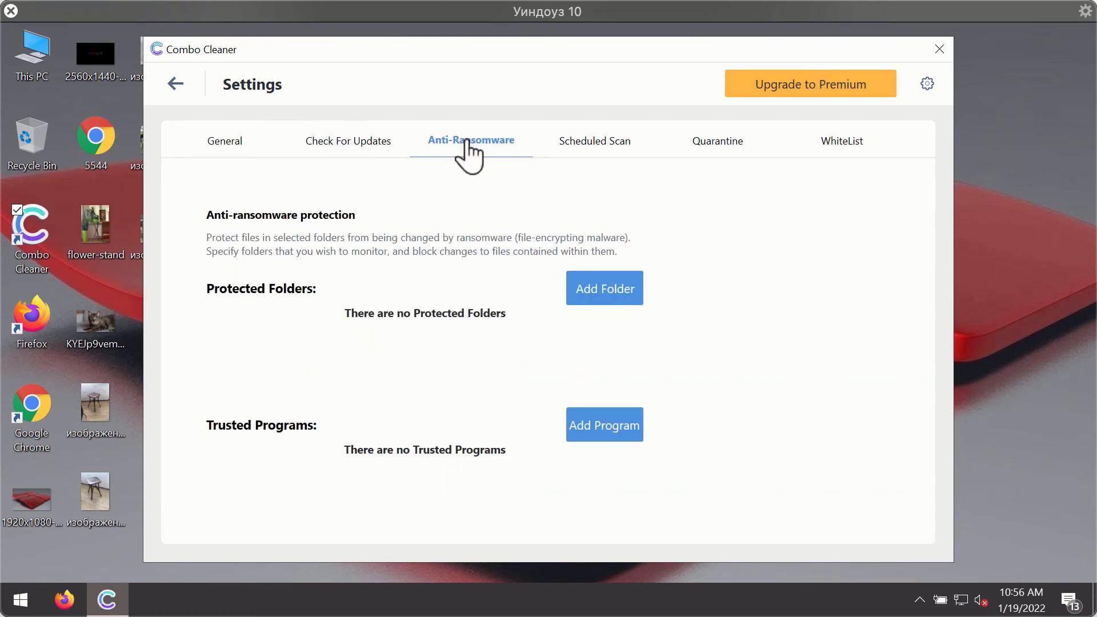
{"action": "mouse_move", "coordinate": [481, 161]}
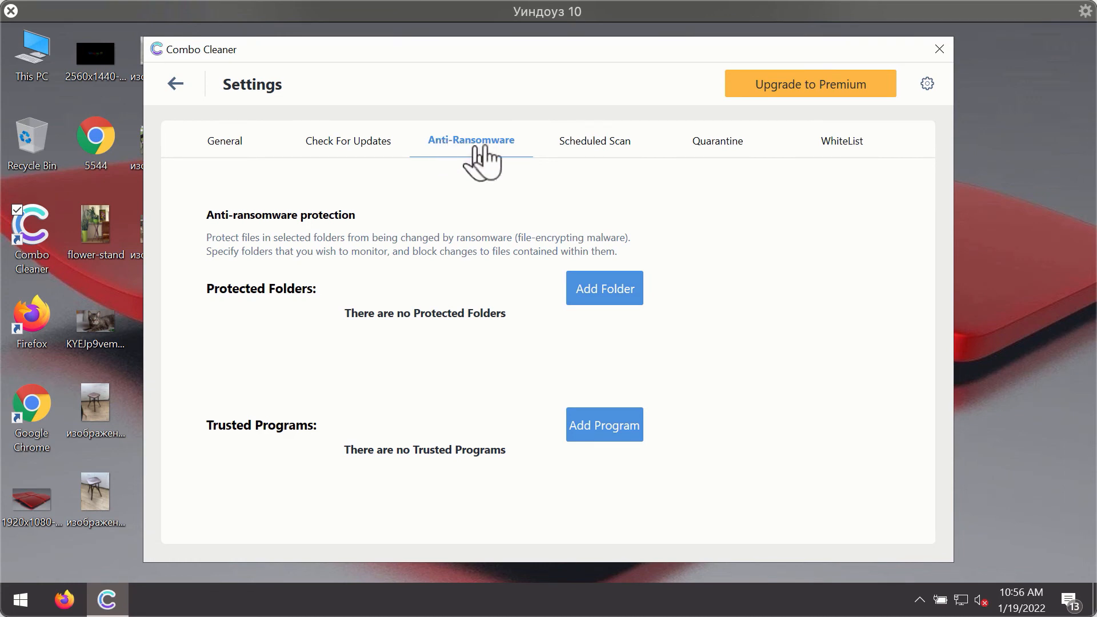
{"action": "mouse_move", "coordinate": [815, 118]}
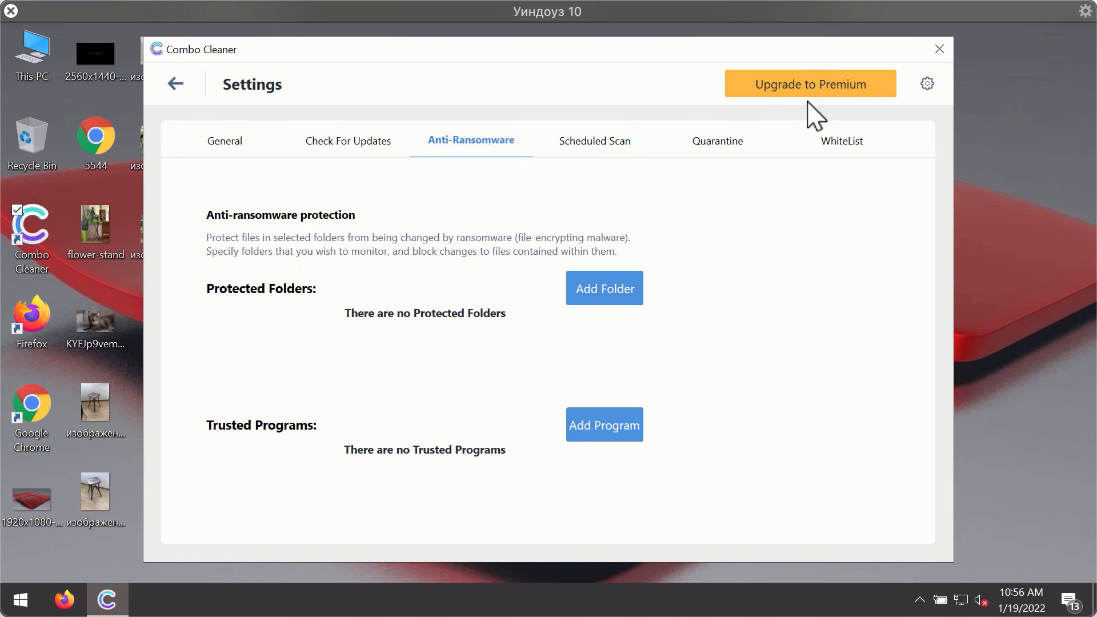
{"action": "mouse_move", "coordinate": [533, 168]}
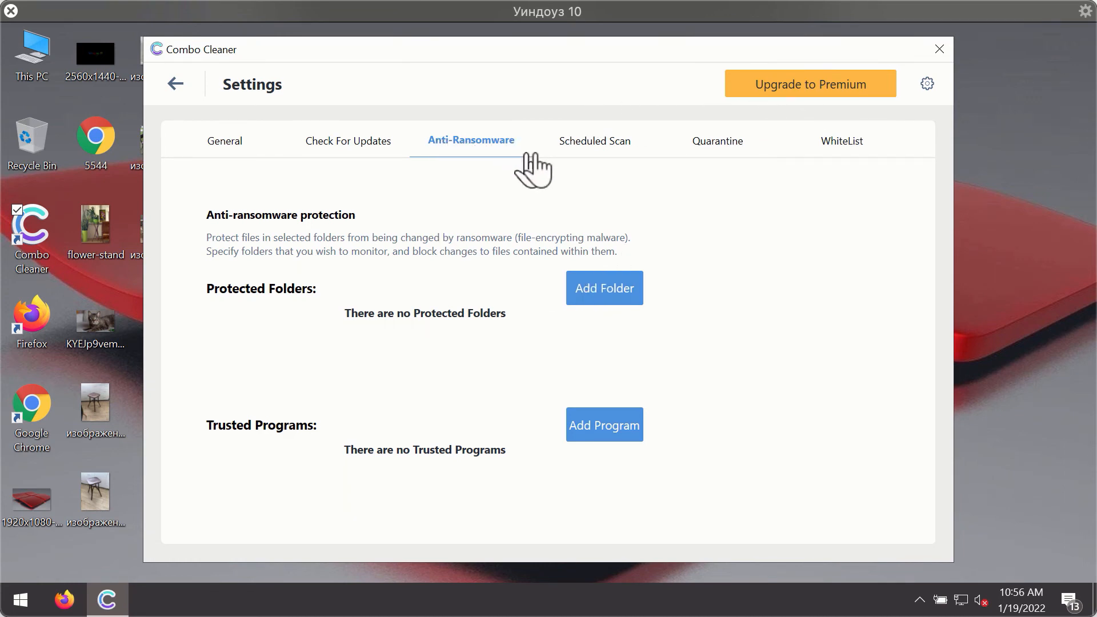
{"action": "mouse_move", "coordinate": [711, 161]}
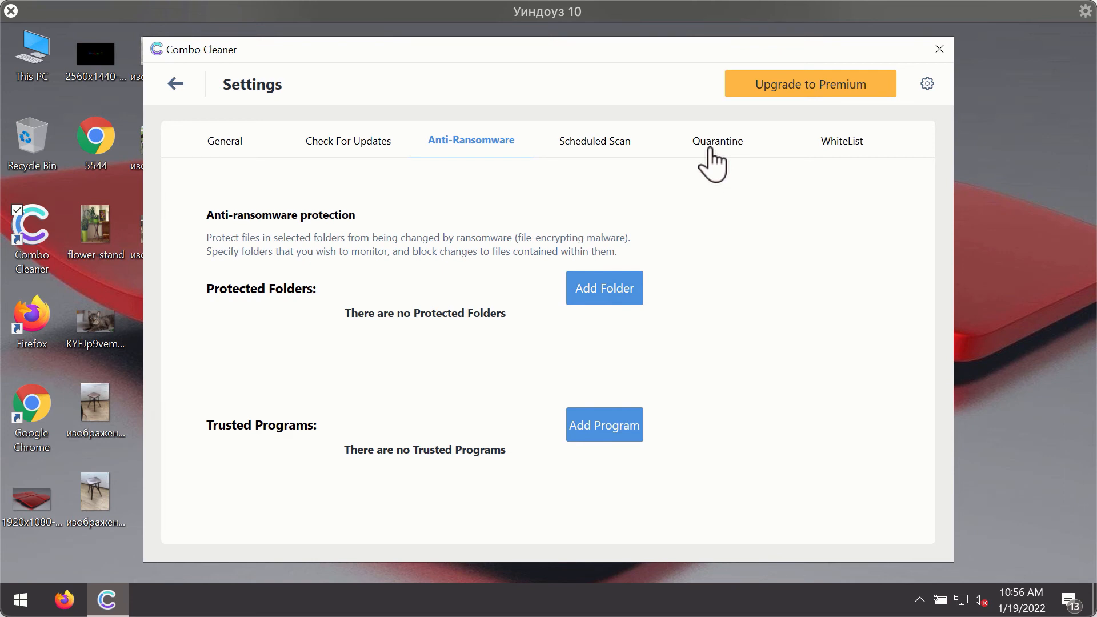
{"action": "mouse_move", "coordinate": [616, 91]}
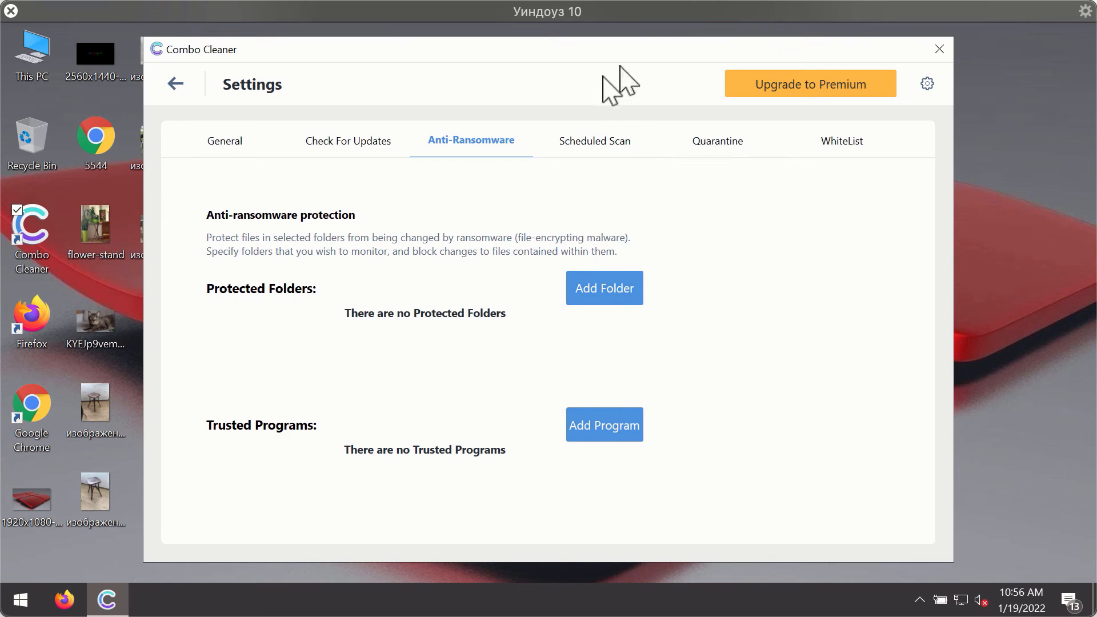
{"action": "mouse_move", "coordinate": [677, 75]}
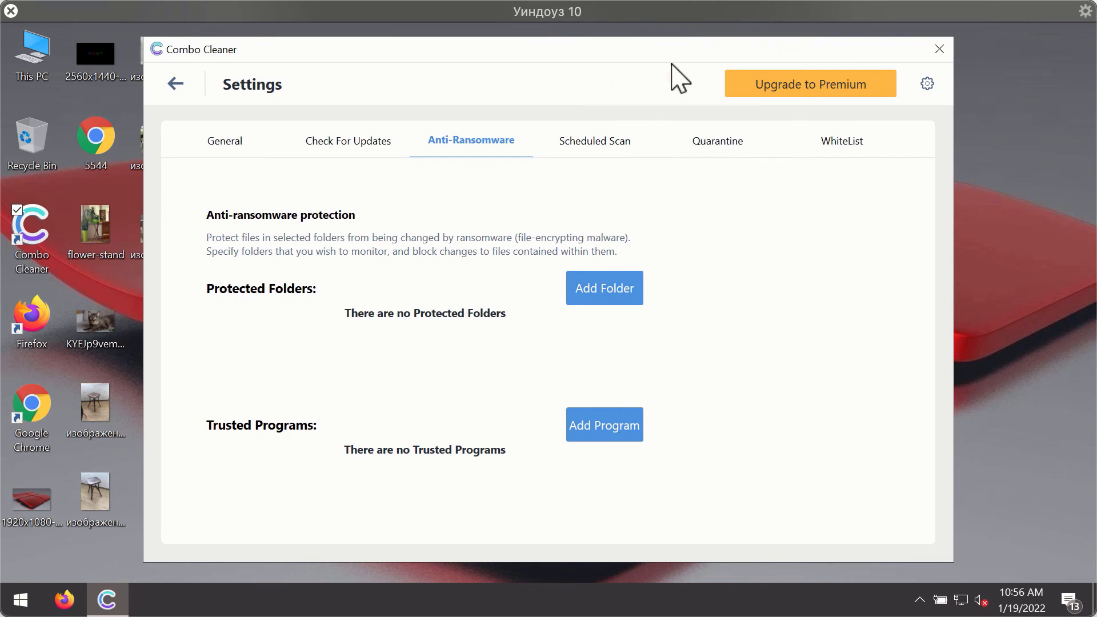
{"action": "left_click", "coordinate": [175, 84]}
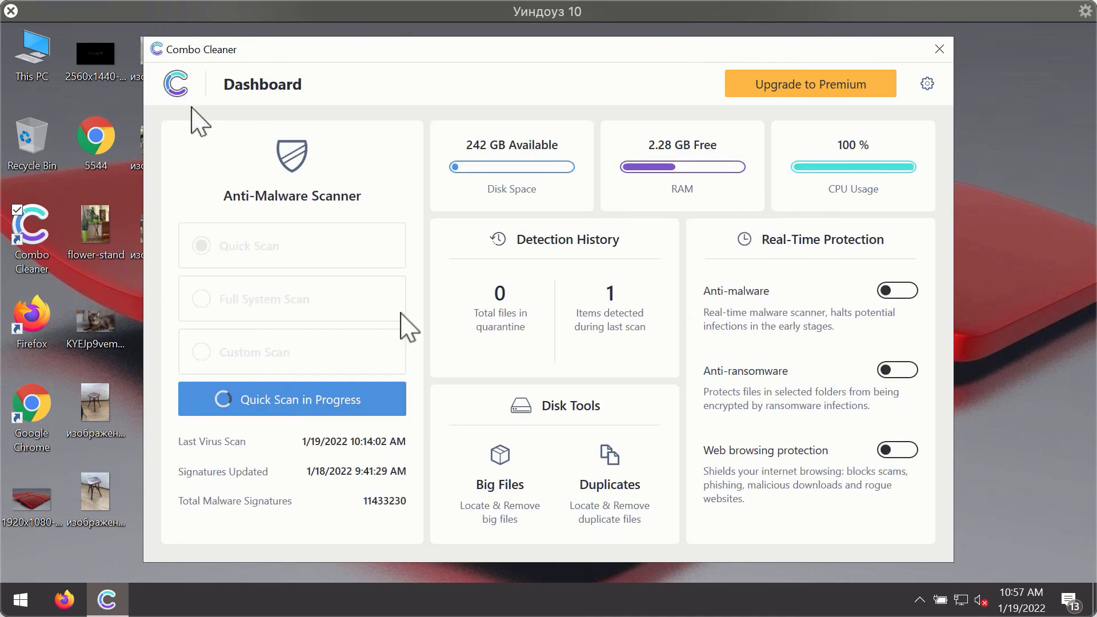
- Cancel the running quick scan and confirm, revealing the news-central.org and topraw.net adware
{"action": "left_click", "coordinate": [292, 398]}
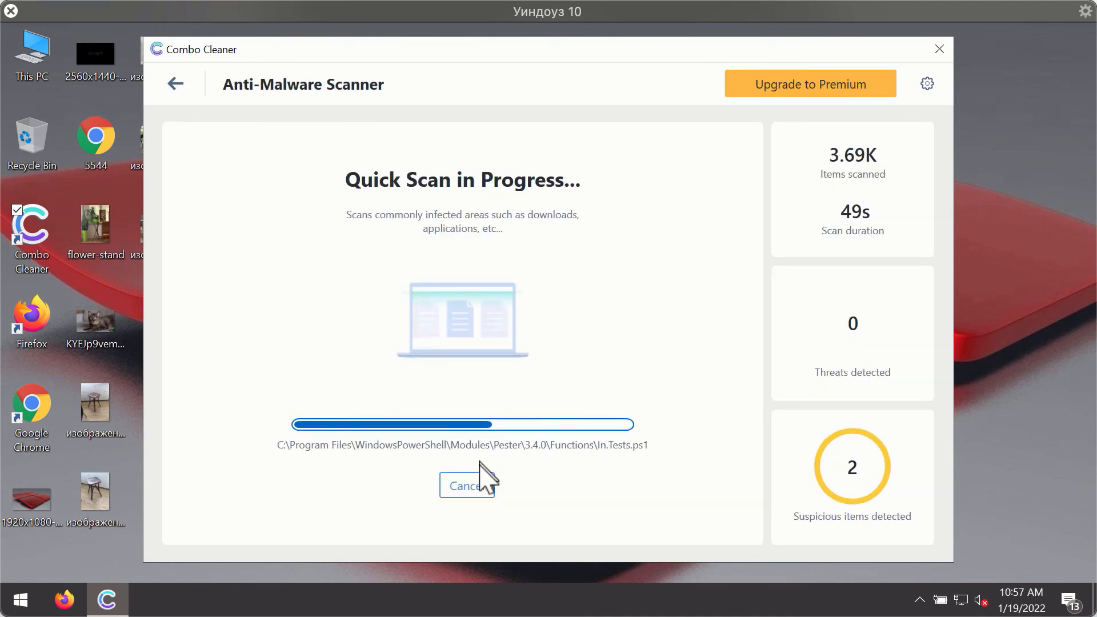
{"action": "left_click", "coordinate": [466, 485]}
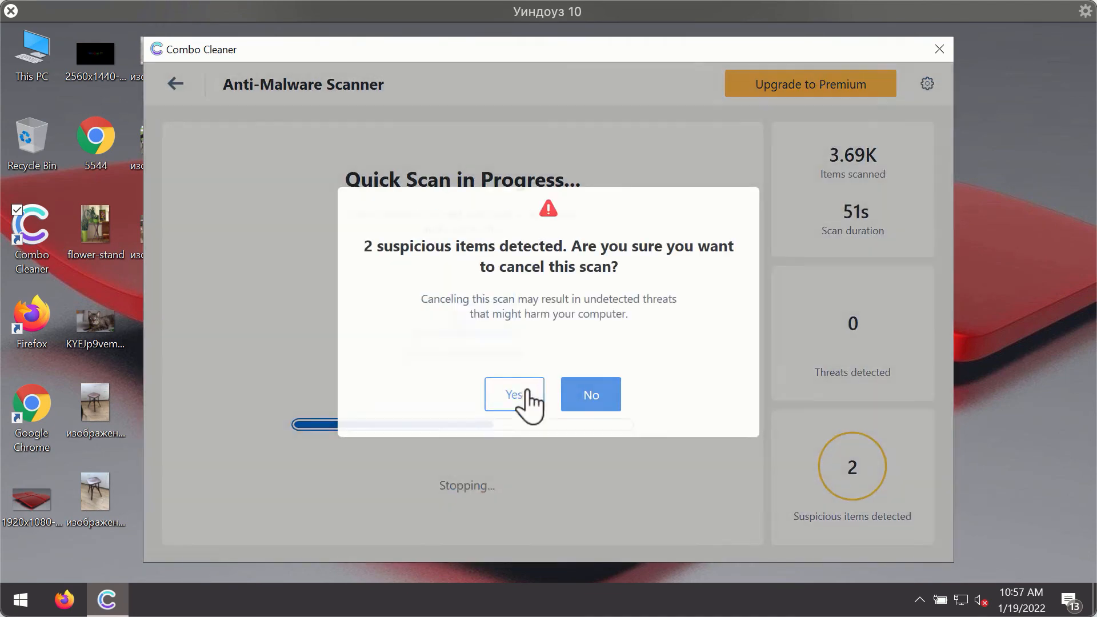
{"action": "left_click", "coordinate": [589, 394]}
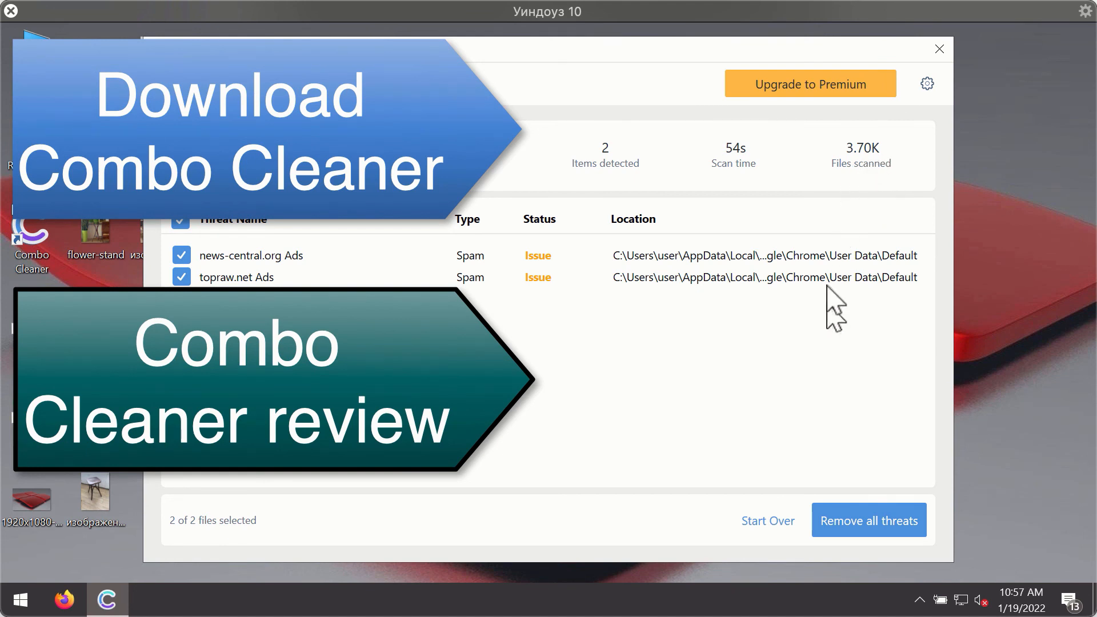
{"action": "mouse_move", "coordinate": [808, 287]}
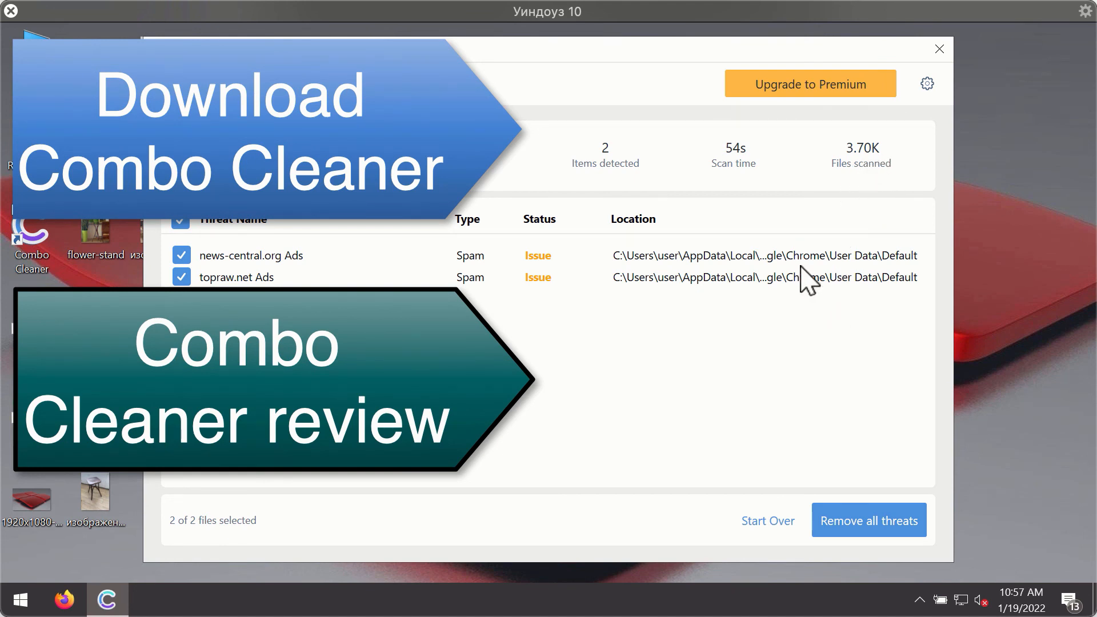